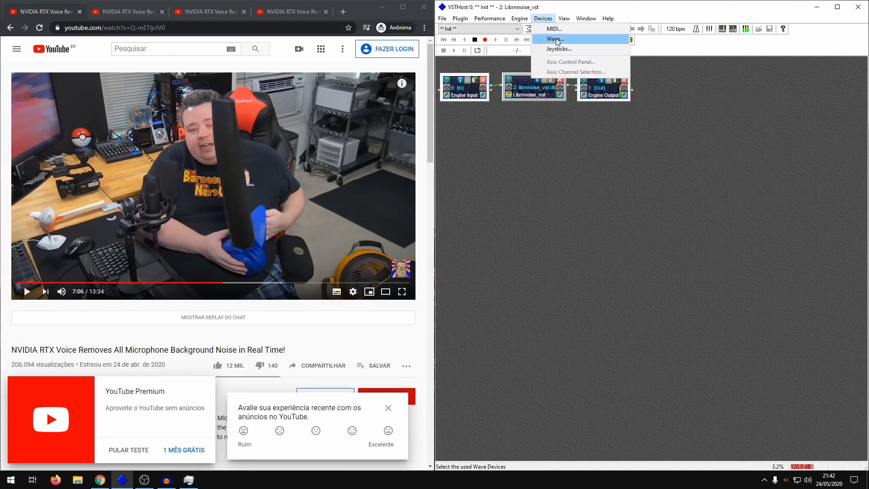
- Check the wave audio device settings unchanged, then bypass the librnnoise_vst filter so audio passes unfiltered
left_click(554, 38)
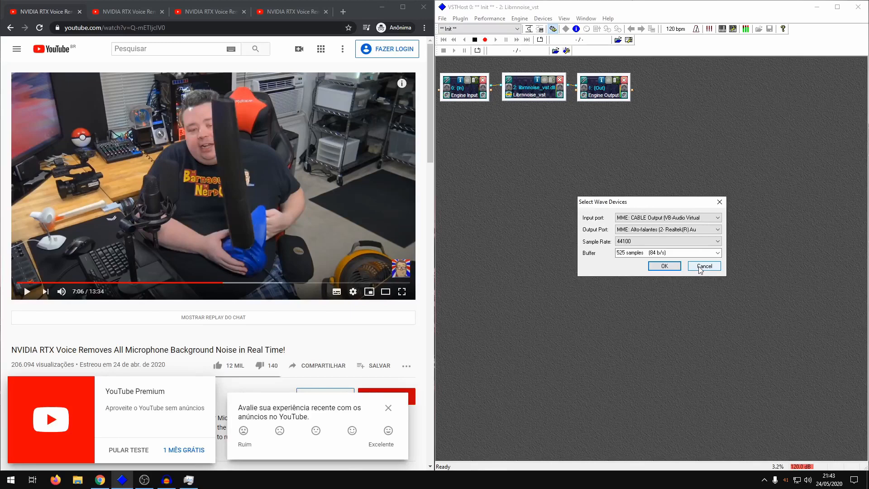
left_click(703, 267)
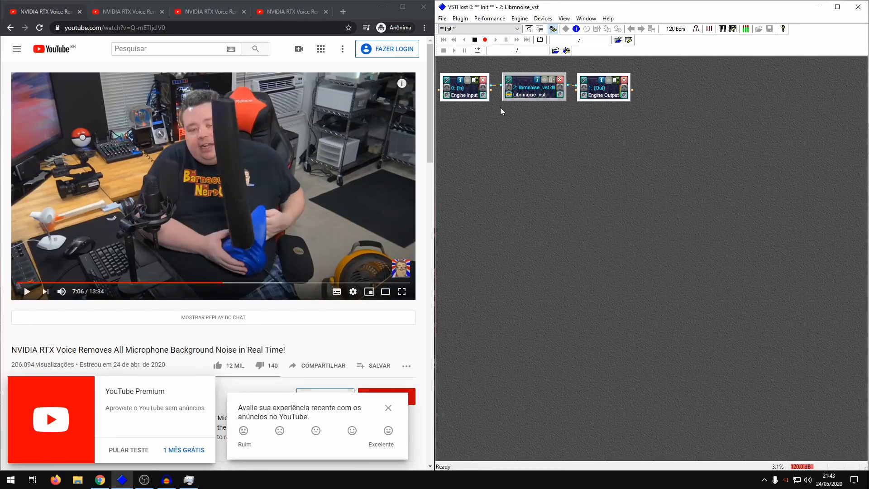
left_click(508, 96)
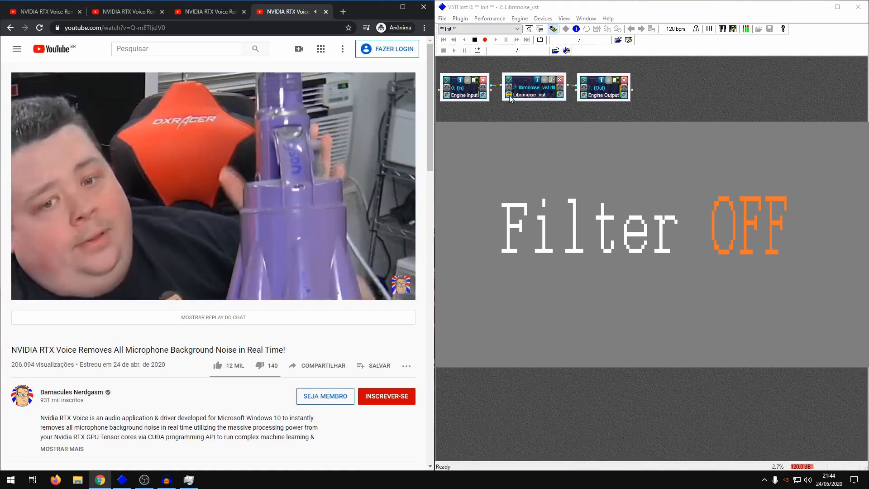
- Toggle the librnnoise_vst bypass so the filter is active again between Engine Input and Engine Output
left_click(510, 98)
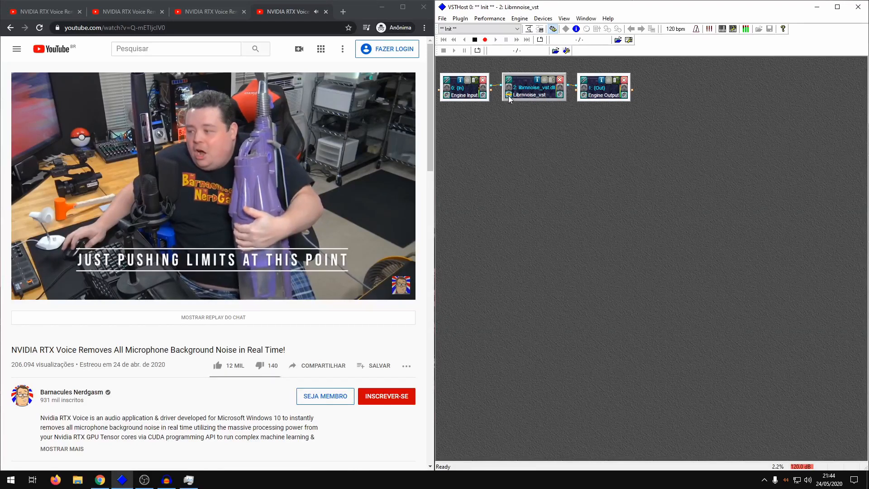
left_click(508, 98)
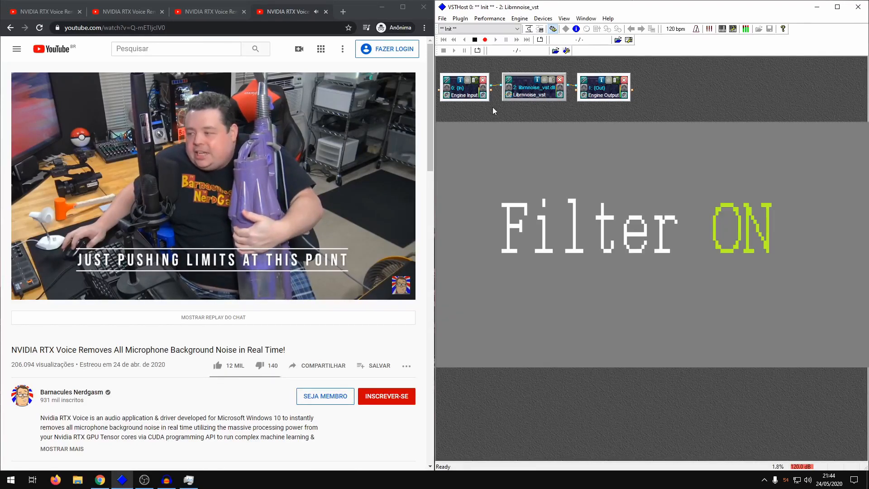